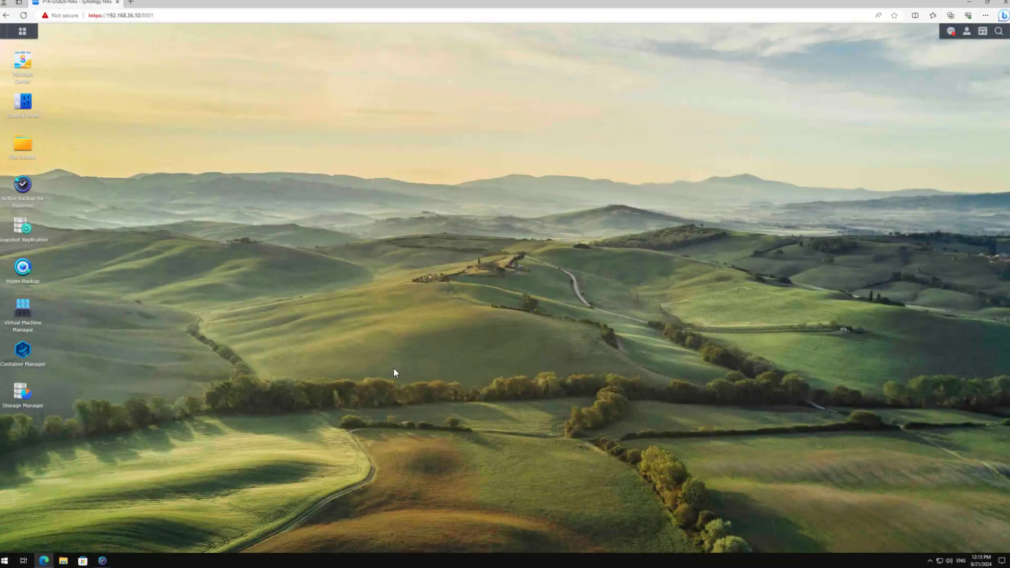
pyautogui.moveTo(265, 311)
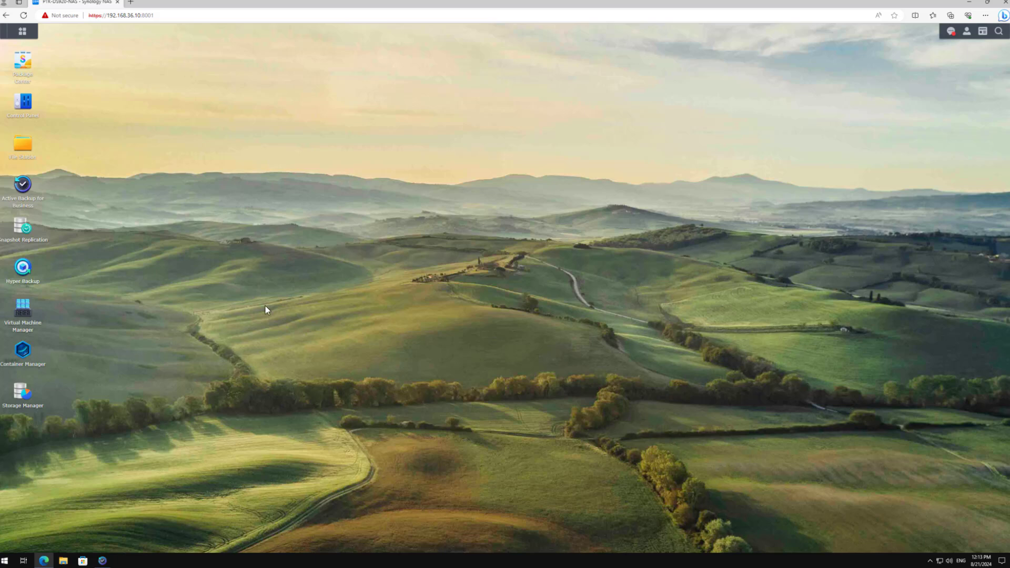
pyautogui.moveTo(314, 267)
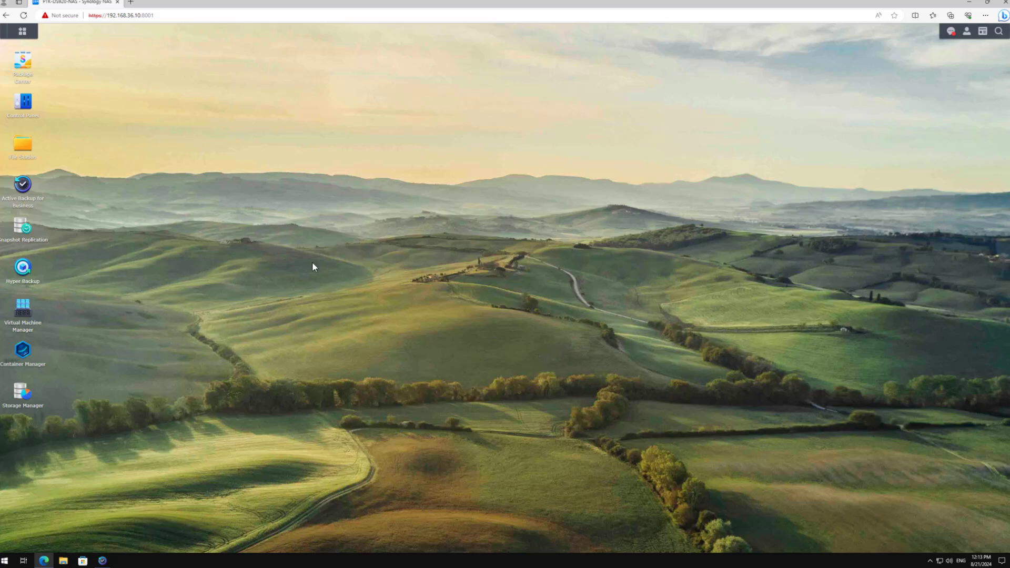
pyautogui.moveTo(23, 190)
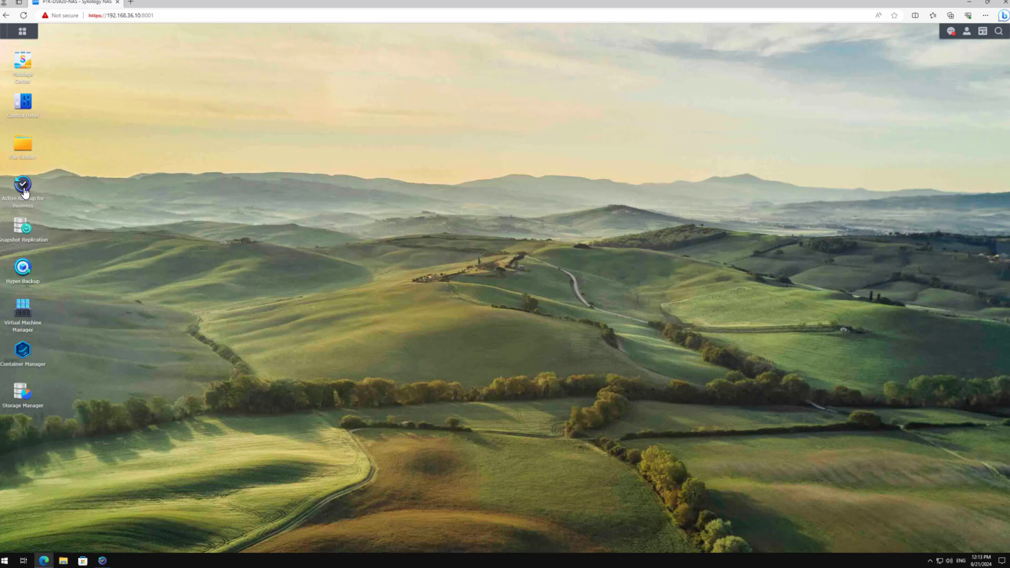
# Start an Entire Device restore for the backed-up Windows PC in Active Backup for Business
pyautogui.doubleClick(24, 183)
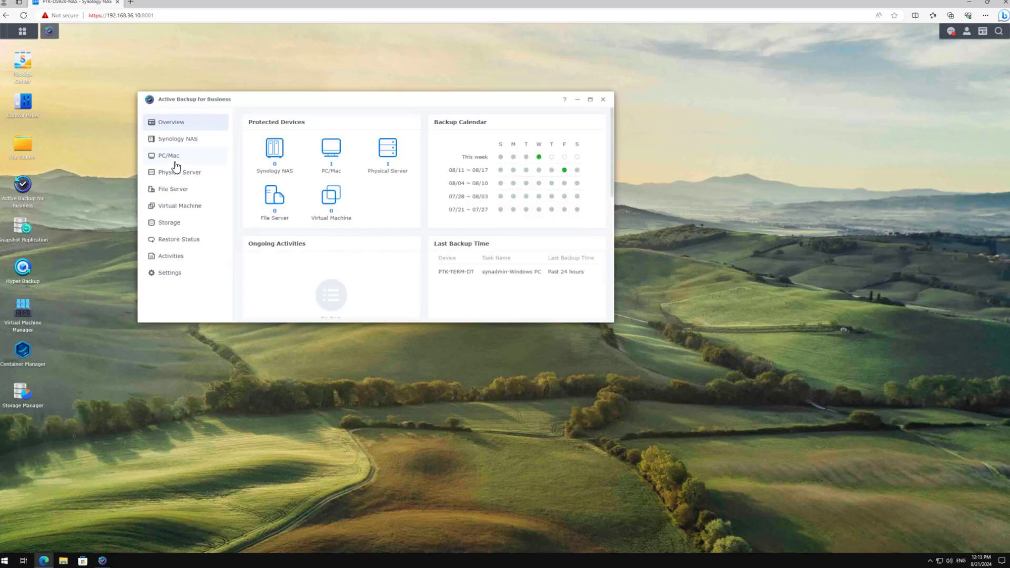
pyautogui.click(165, 155)
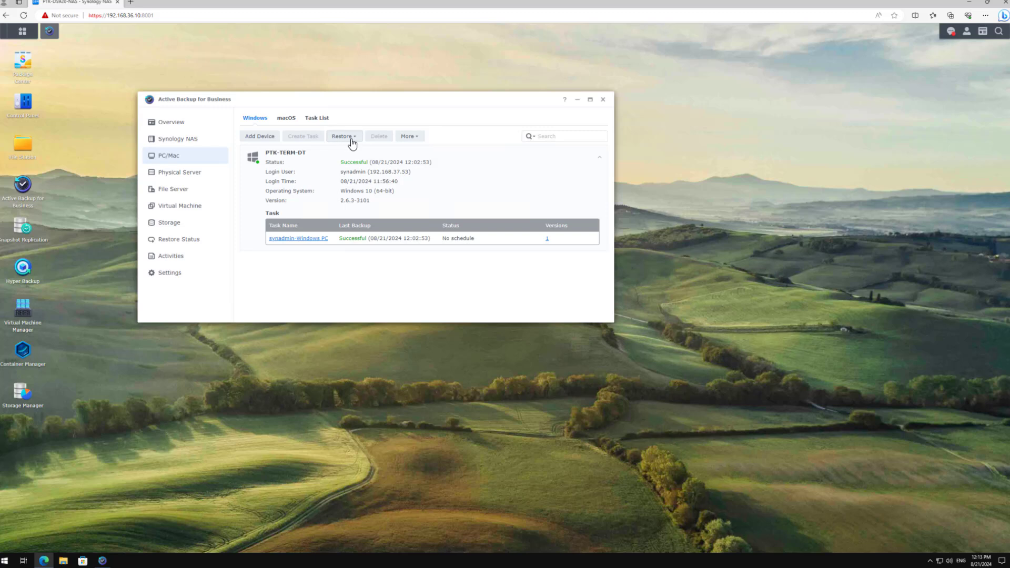
pyautogui.click(343, 135)
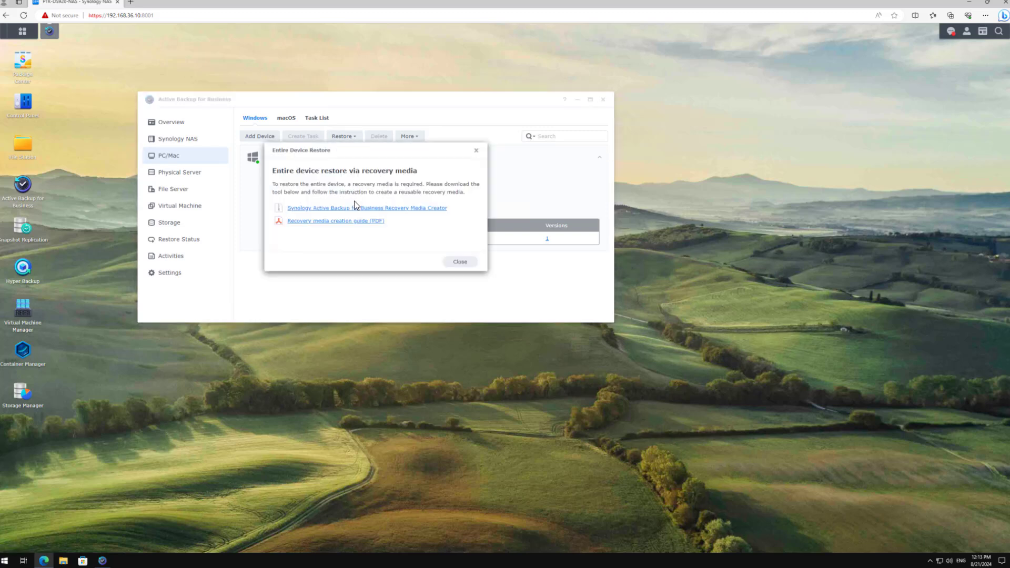
pyautogui.moveTo(251, 247)
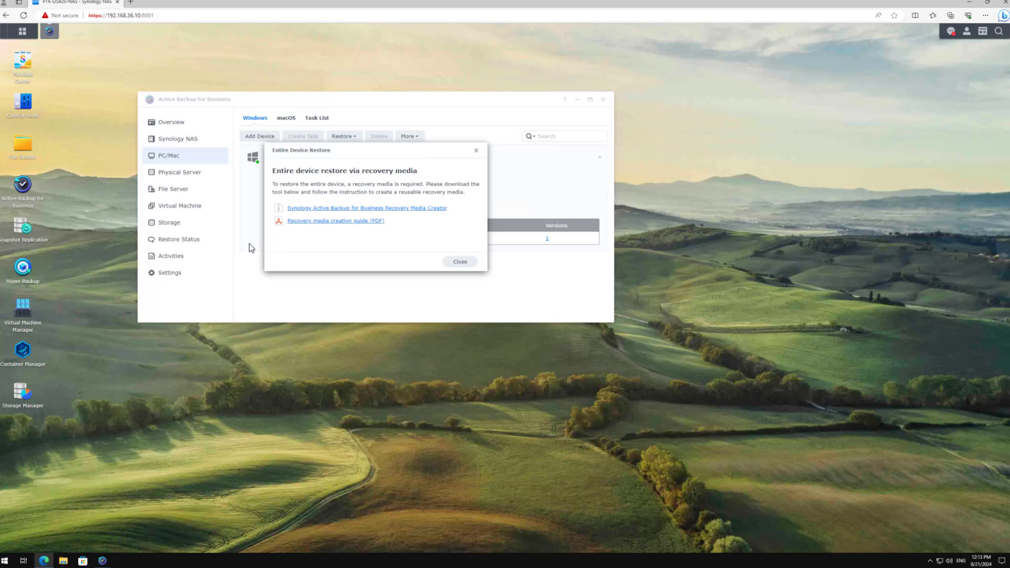
pyautogui.moveTo(329, 213)
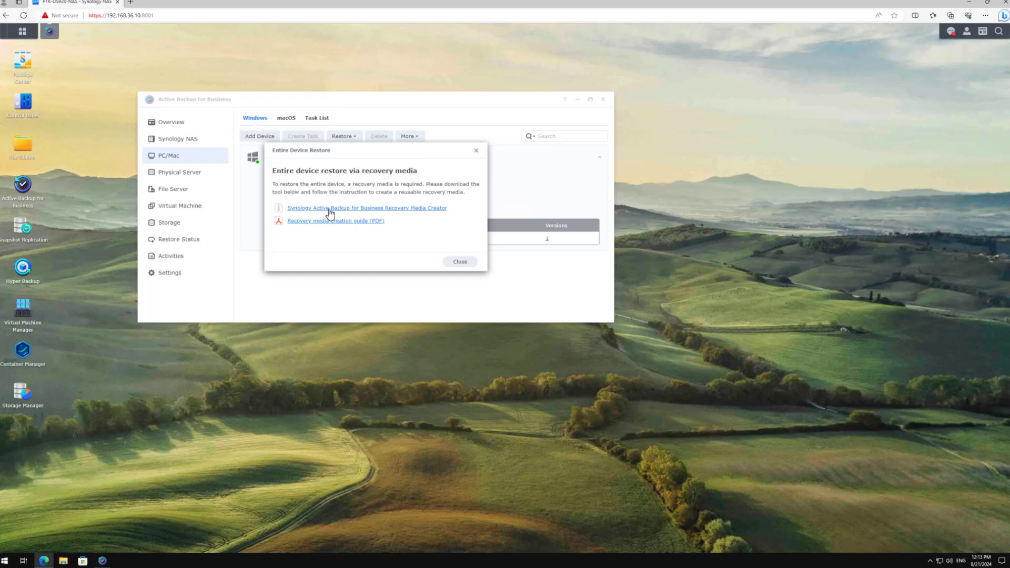
pyautogui.moveTo(388, 215)
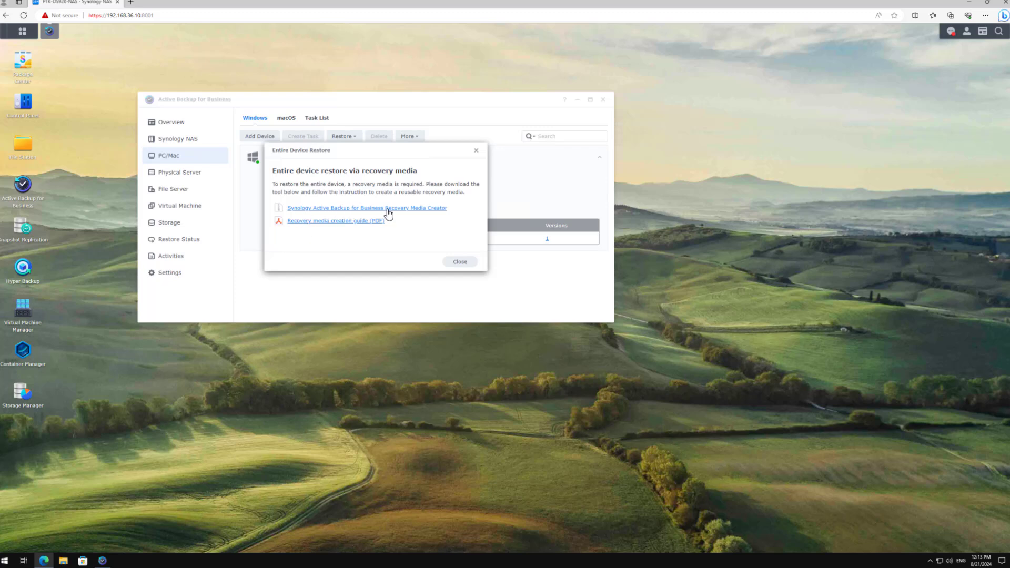
# Download the Recovery Media Creator zip and dismiss the restore dialog
pyautogui.click(386, 207)
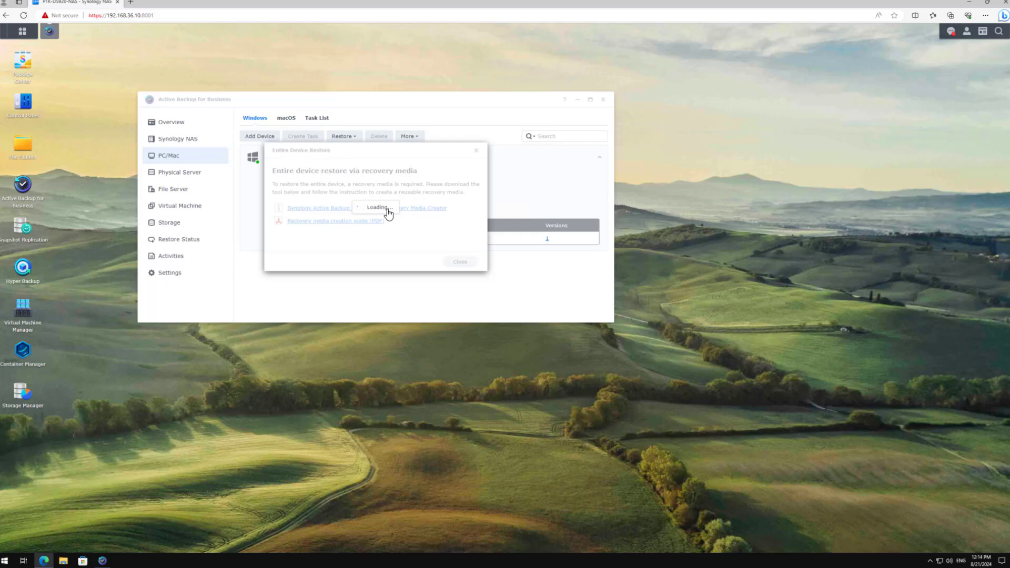
pyautogui.click(368, 208)
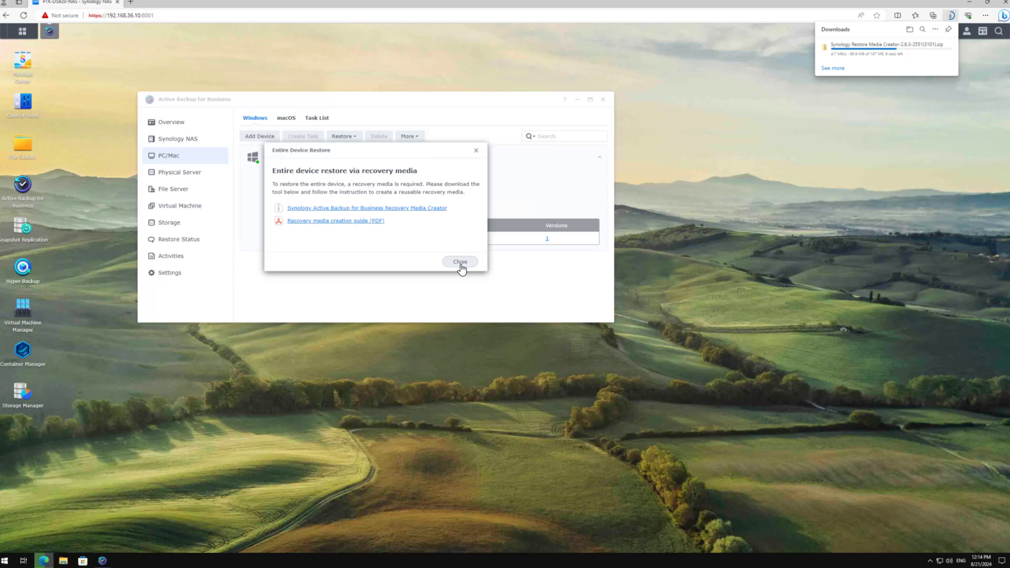
pyautogui.click(460, 261)
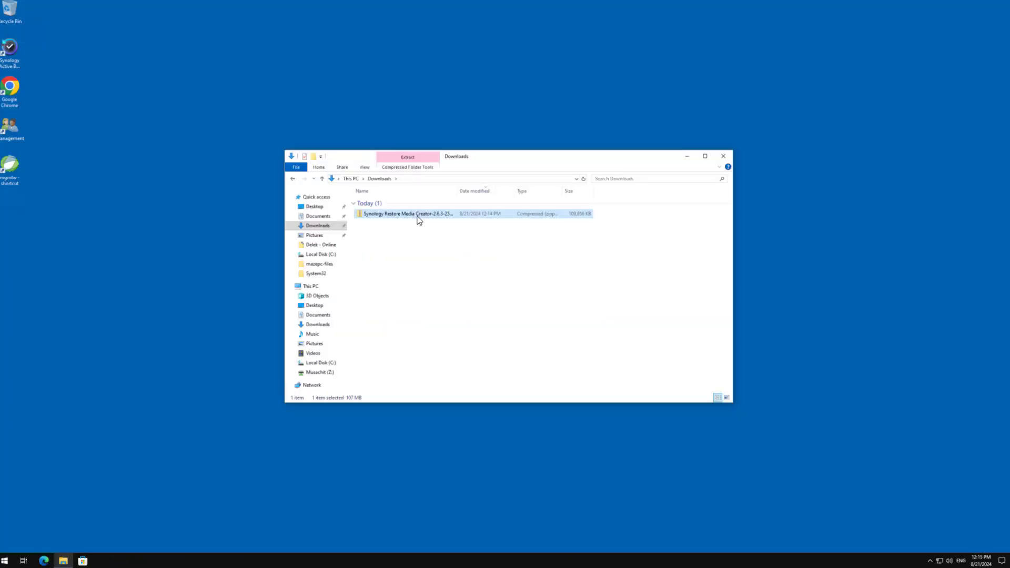
# Extract the Restore Media Creator zip into Downloads and select launch-creator in the extracted folder
pyautogui.click(407, 157)
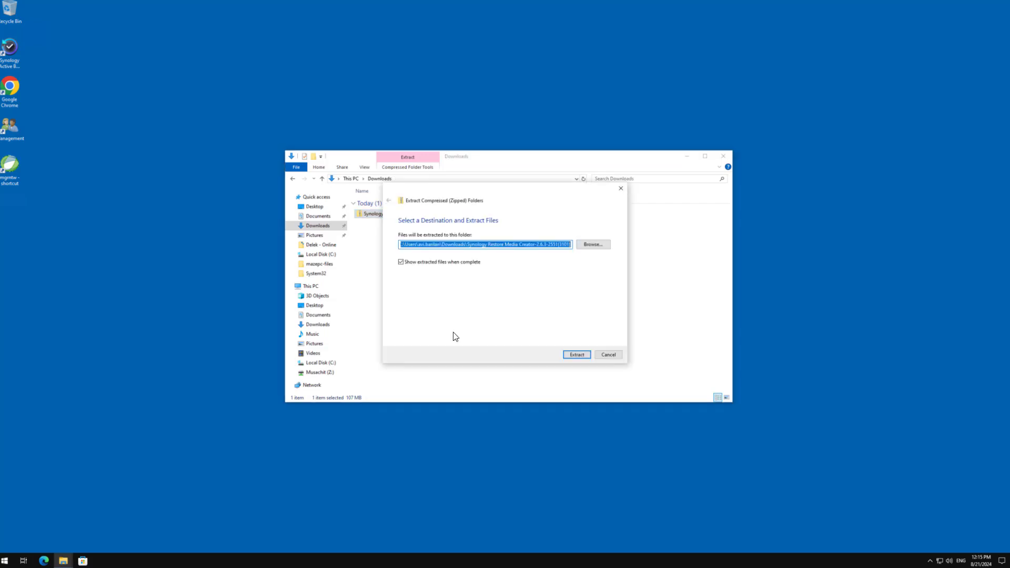
pyautogui.click(576, 355)
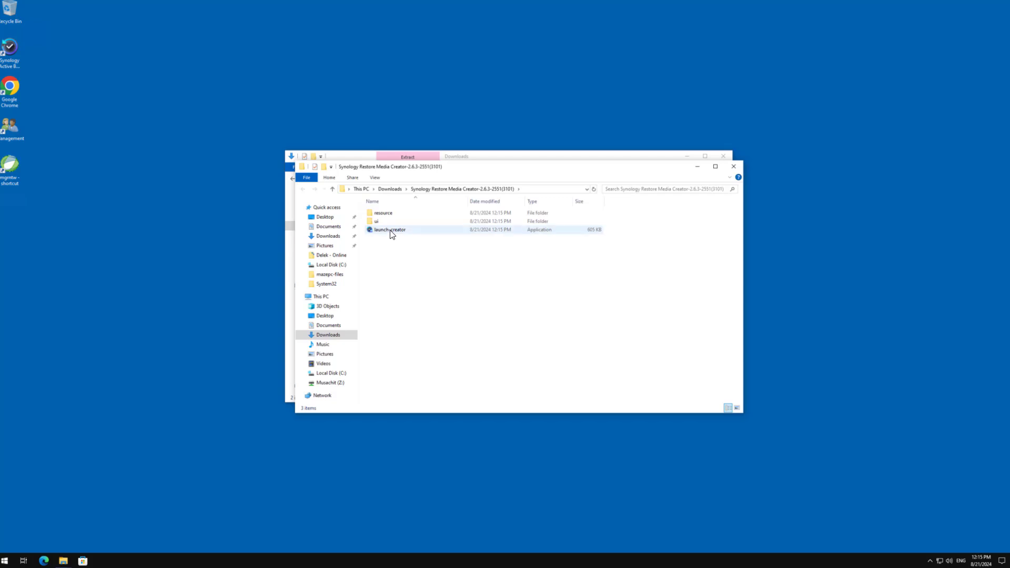
pyautogui.click(389, 230)
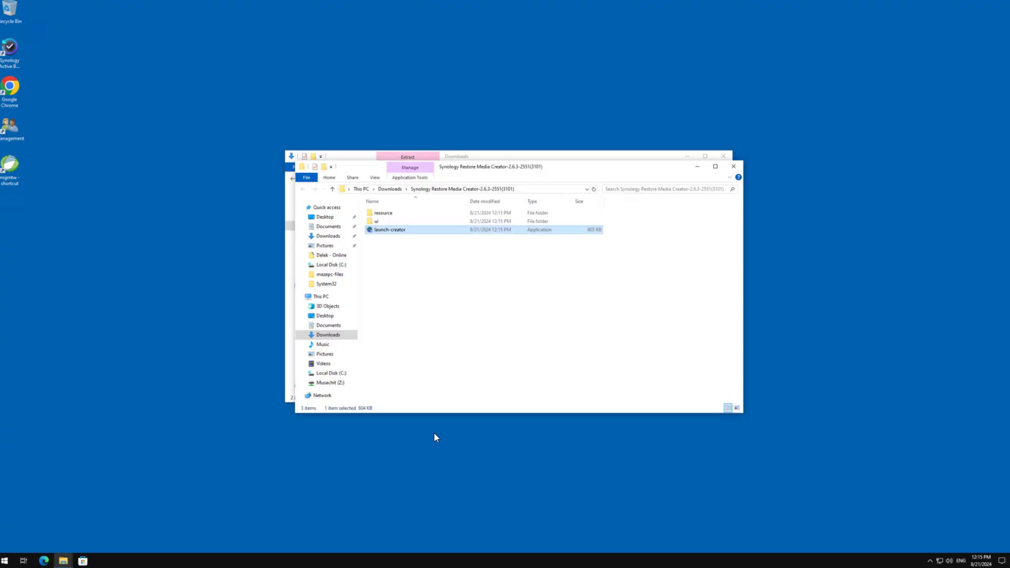
# Launch the creator, choose ISO media stored in Downloads, and start creation (Windows ADK prompt appears)
pyautogui.doubleClick(389, 230)
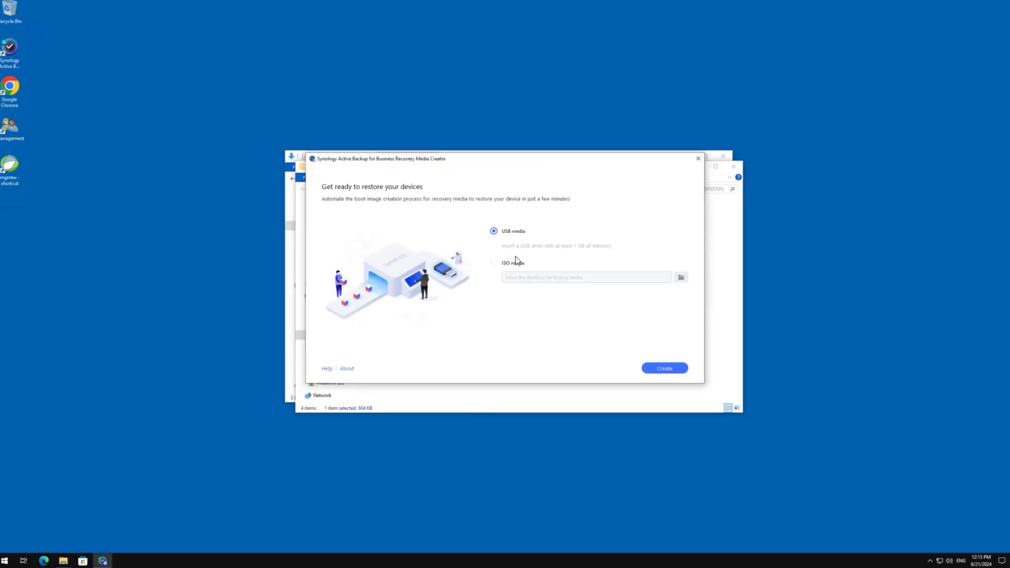
pyautogui.click(494, 263)
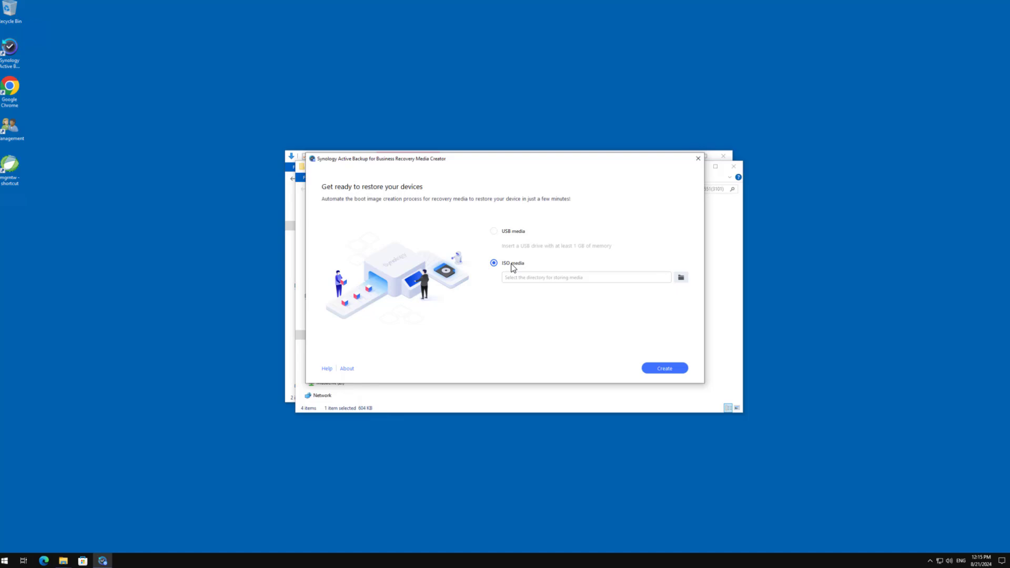
pyautogui.moveTo(569, 282)
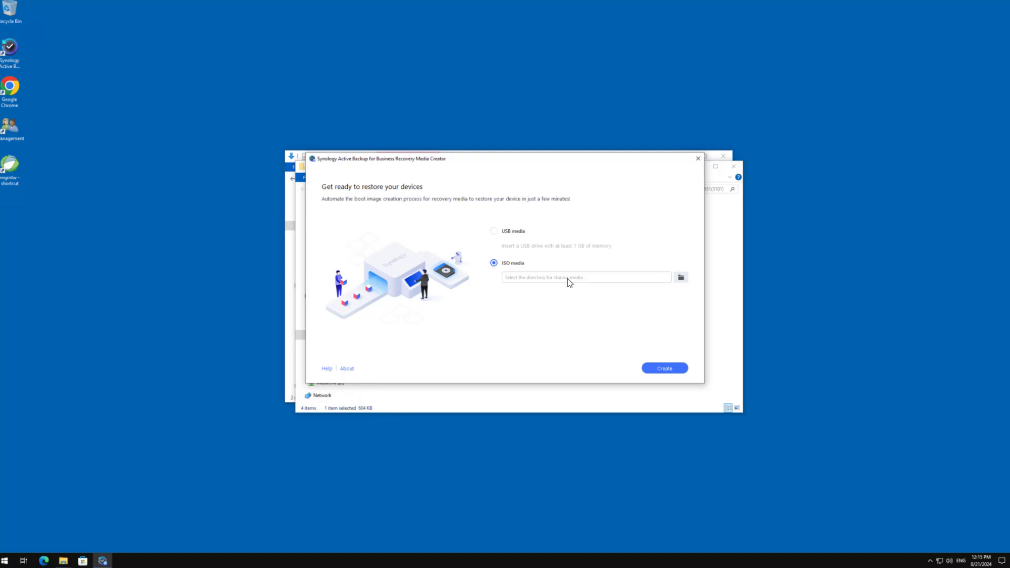
pyautogui.click(680, 278)
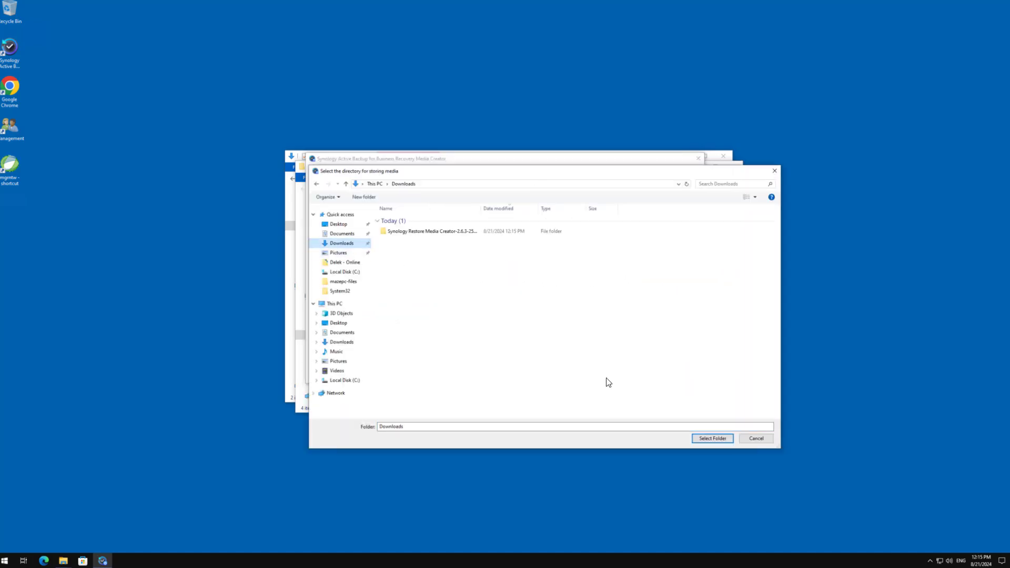
pyautogui.click(712, 438)
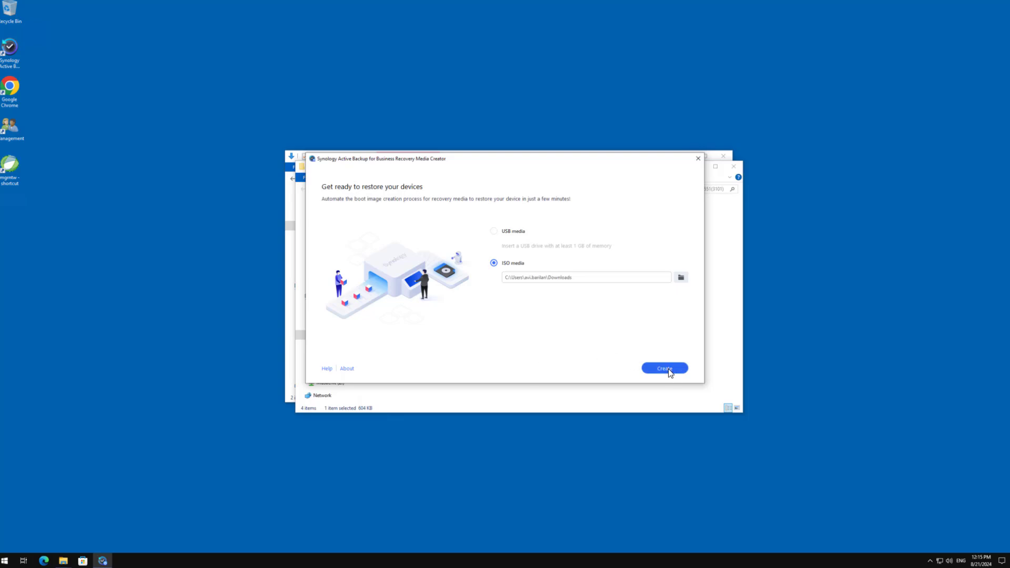
pyautogui.click(666, 368)
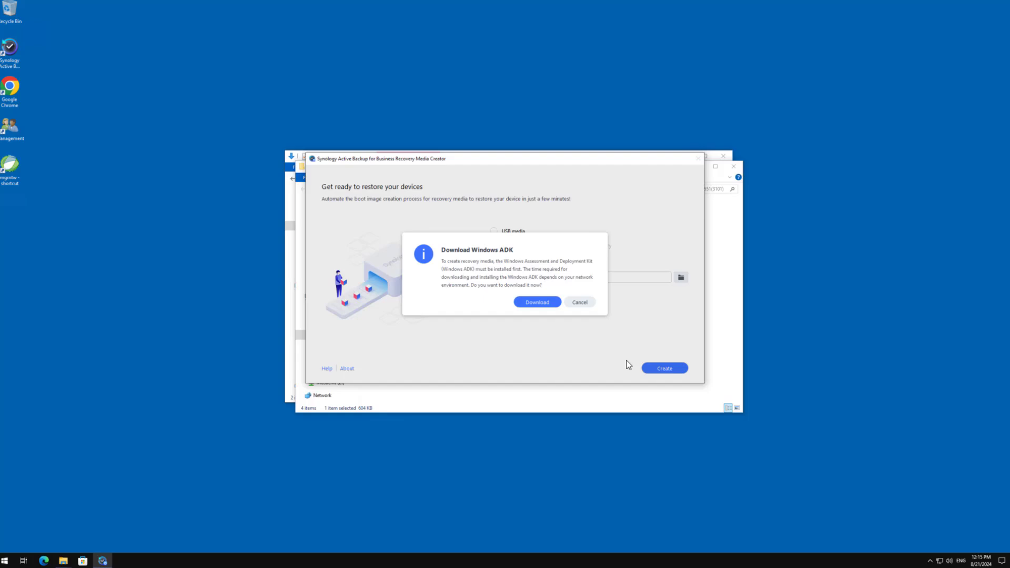
pyautogui.moveTo(537, 305)
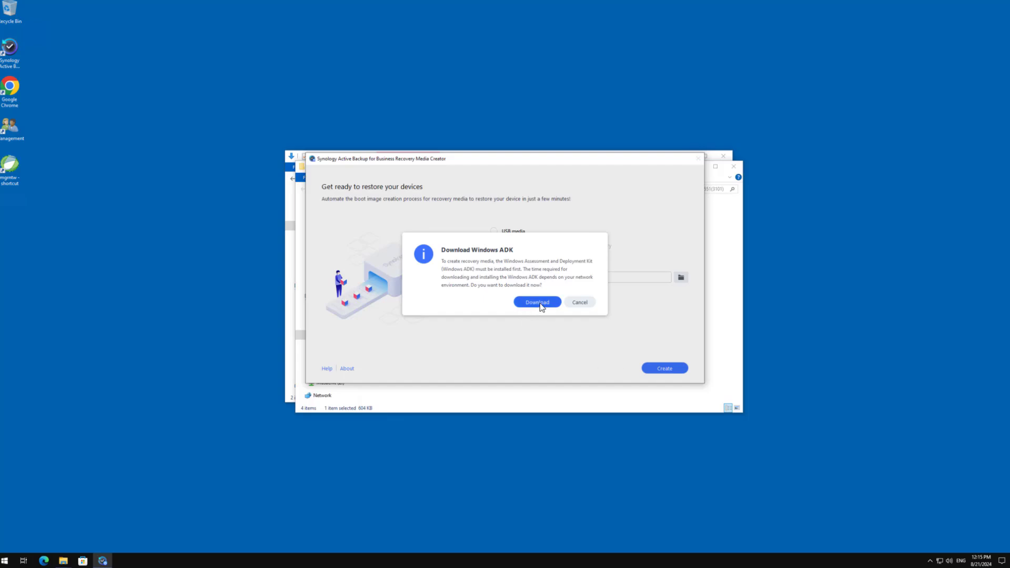
# Download and install Windows ADK at the default location, accepting the license, then dismiss the installer
pyautogui.click(537, 302)
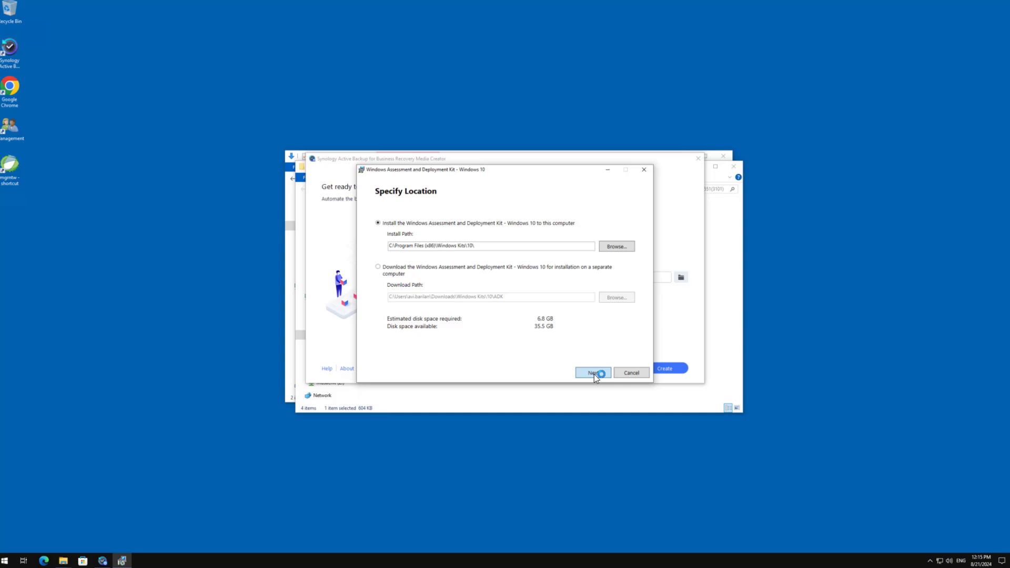
pyautogui.click(593, 372)
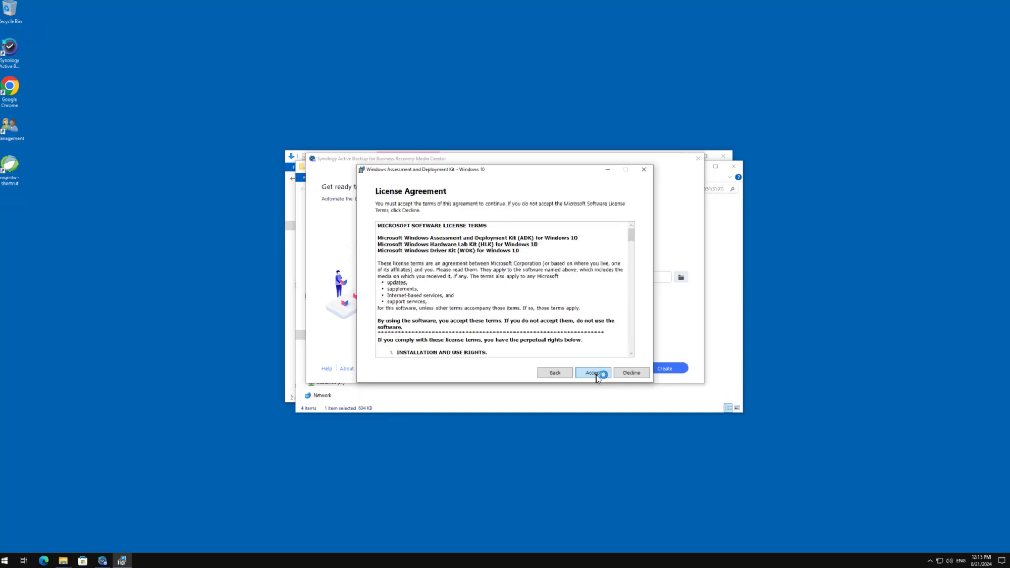
pyautogui.click(594, 372)
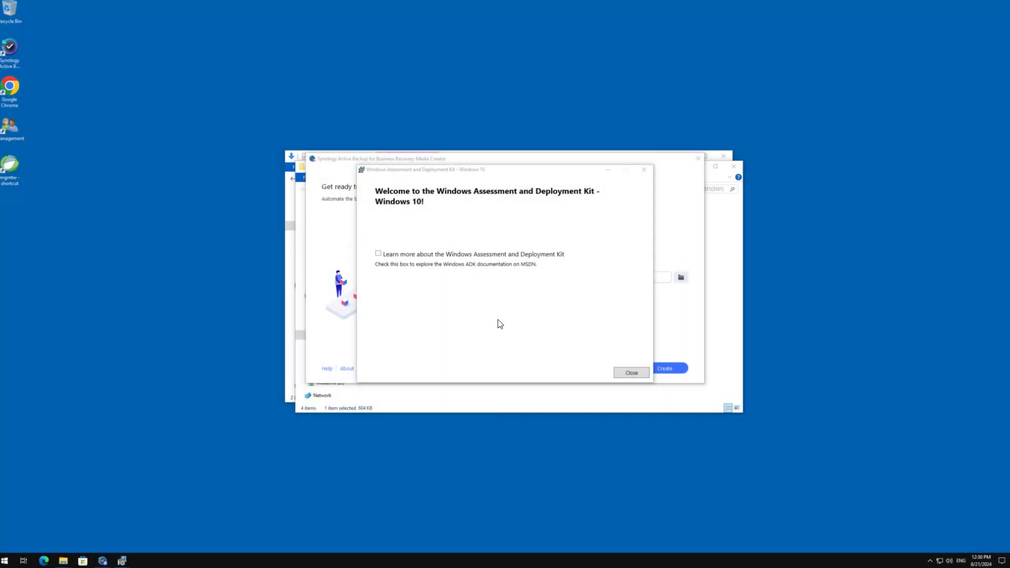
pyautogui.click(632, 373)
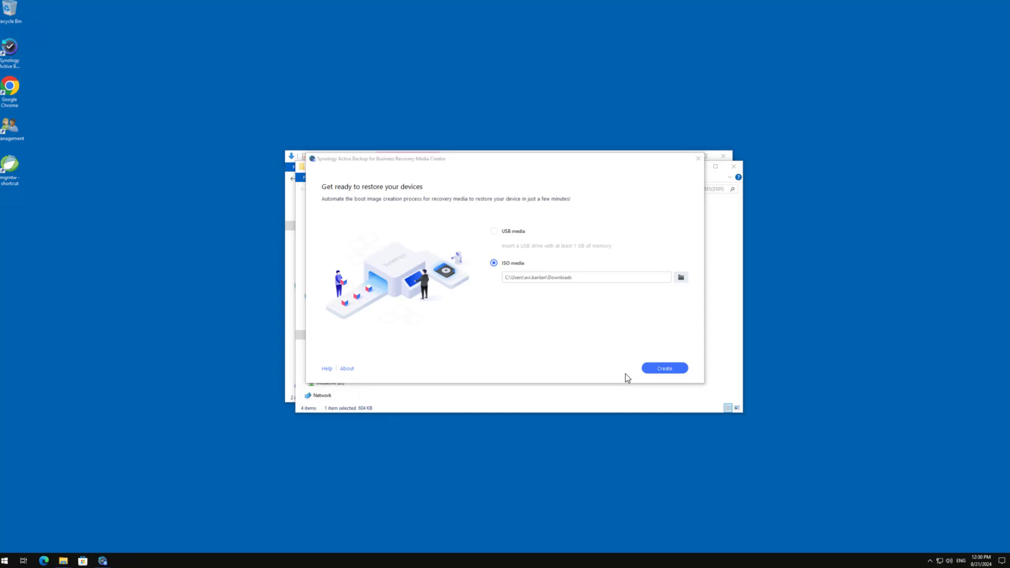
# Build the recovery ISO until 'Recovery media is ready!' at 14/14, then finish the creator
pyautogui.click(665, 368)
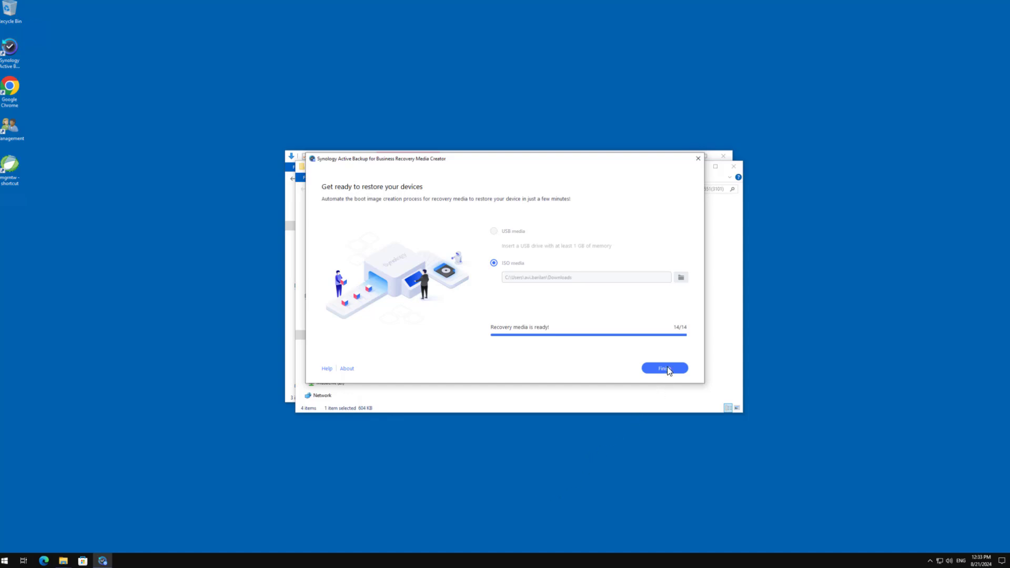
pyautogui.click(665, 368)
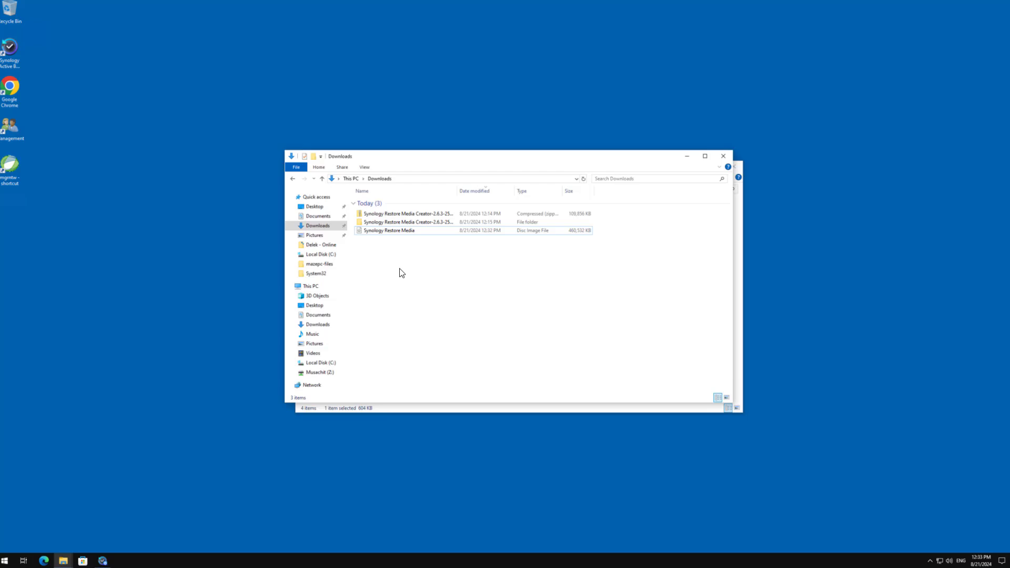
pyautogui.moveTo(405, 261)
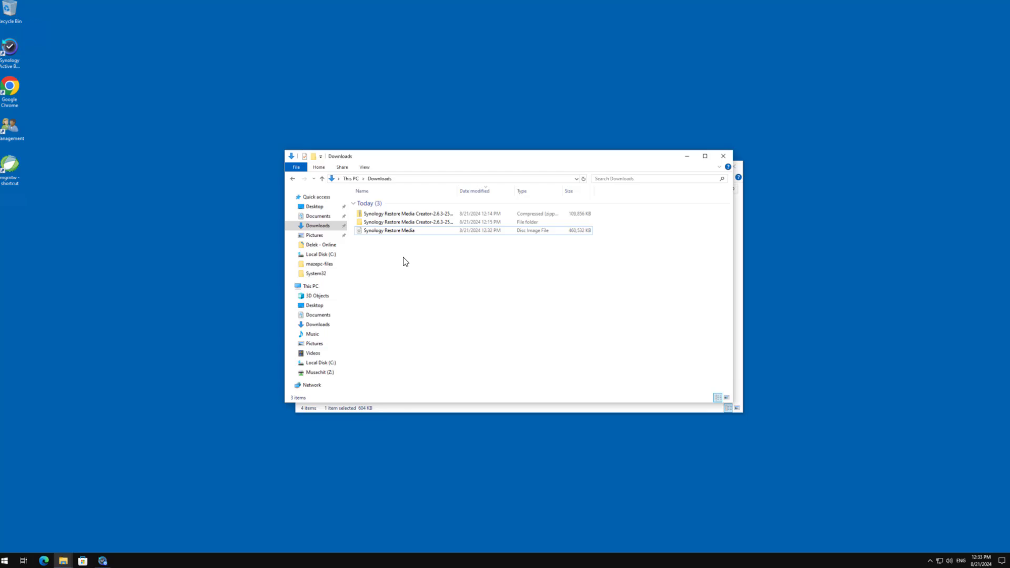
# Select the new Synology Restore Media disc image in the Downloads folder
pyautogui.click(389, 230)
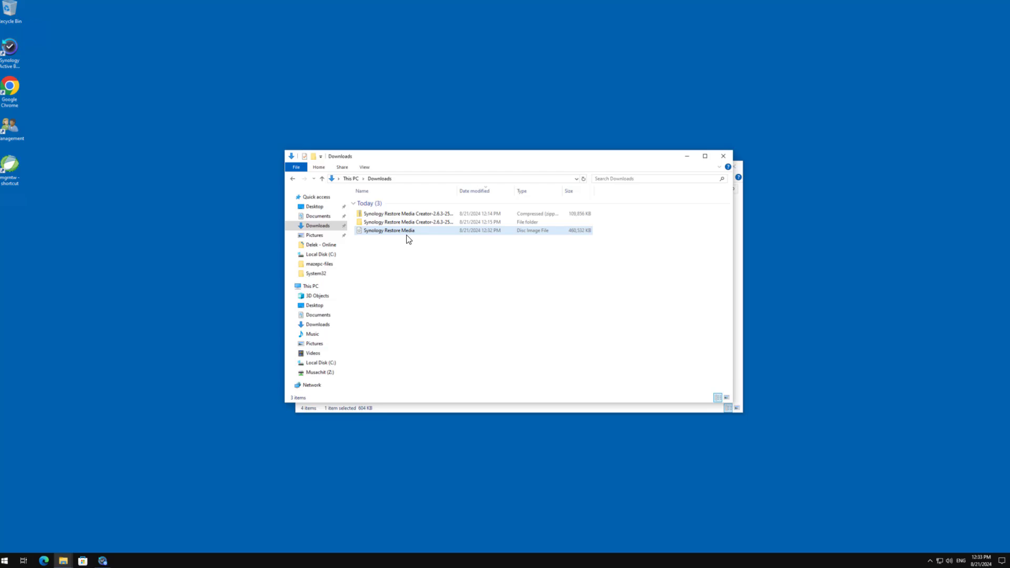